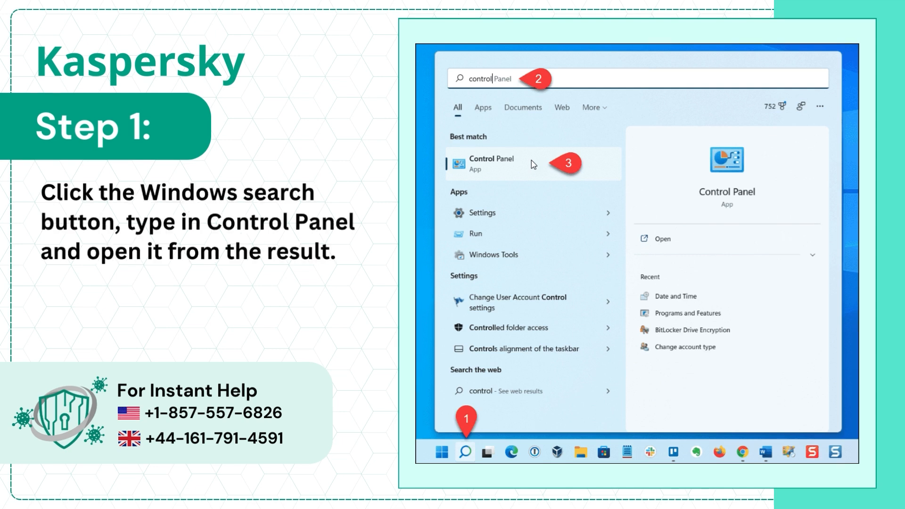
Get to Programs and Features from Control Panel, ready to select Kaspersky.
left_click(490, 163)
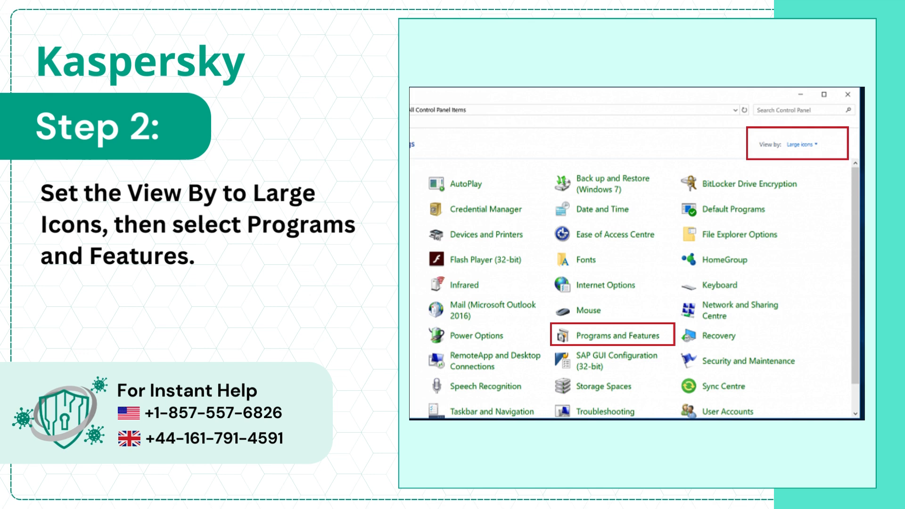
left_click(613, 336)
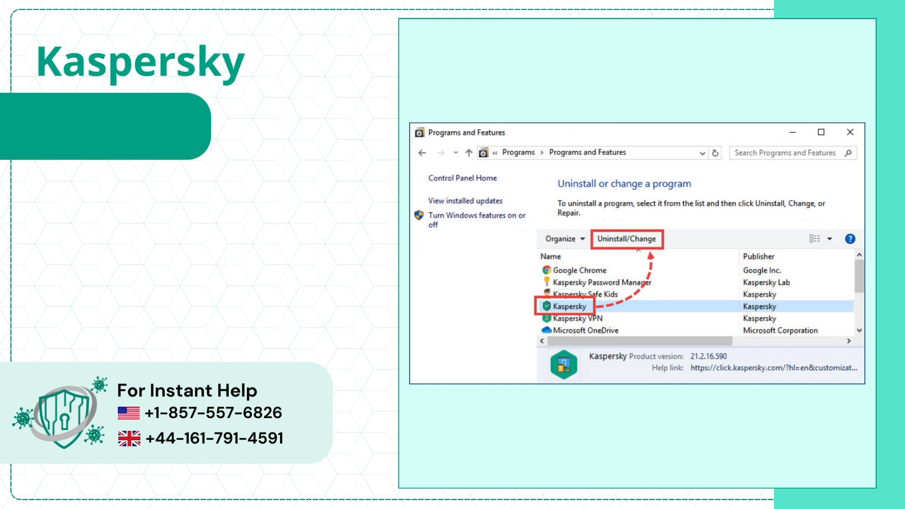
Start Kaspersky Security Cloud removal, allow UAC, confirm, and pass the welcome and Saving objects screens.
left_click(626, 239)
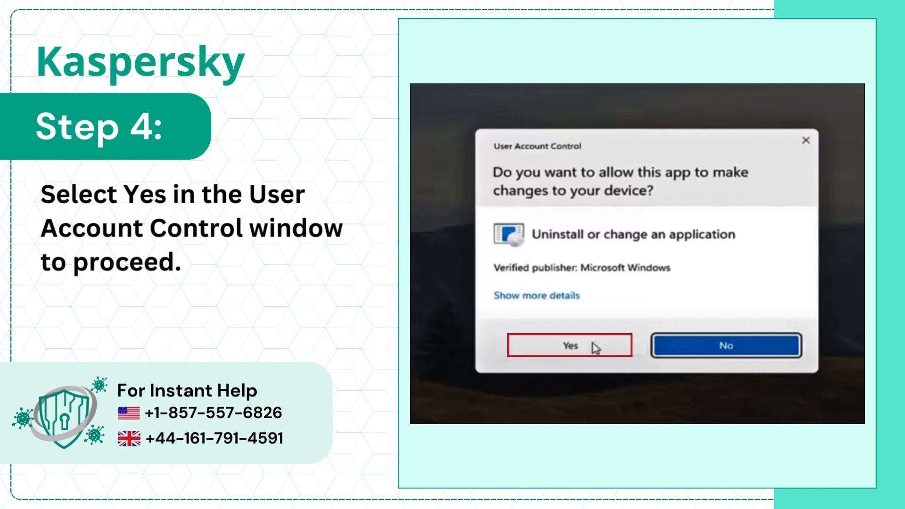
left_click(570, 345)
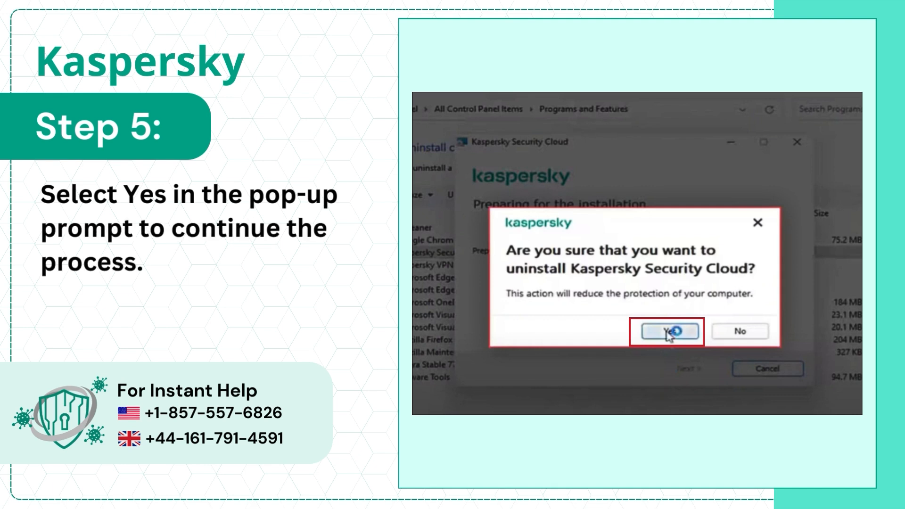
left_click(667, 331)
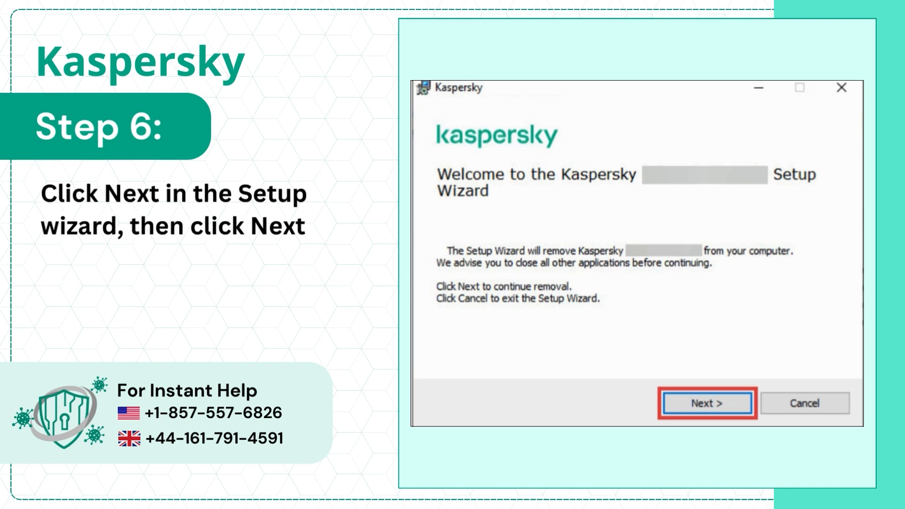
left_click(707, 403)
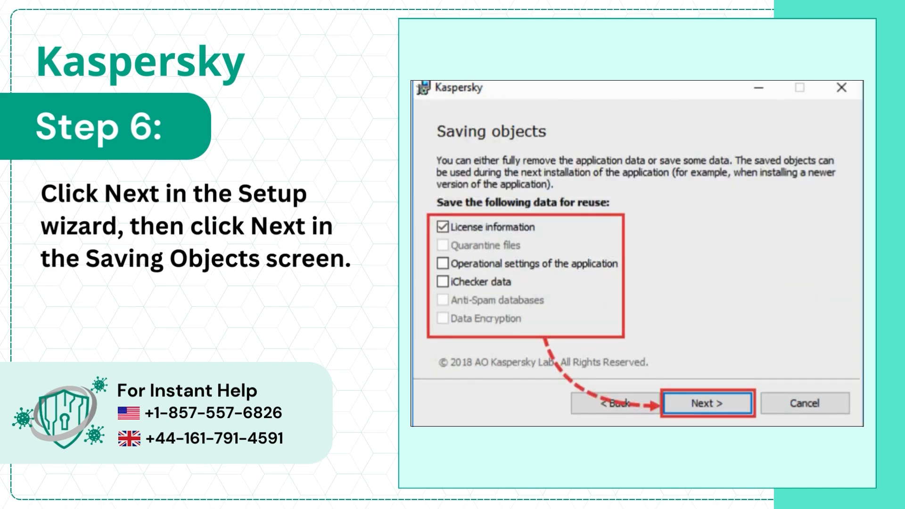
left_click(707, 402)
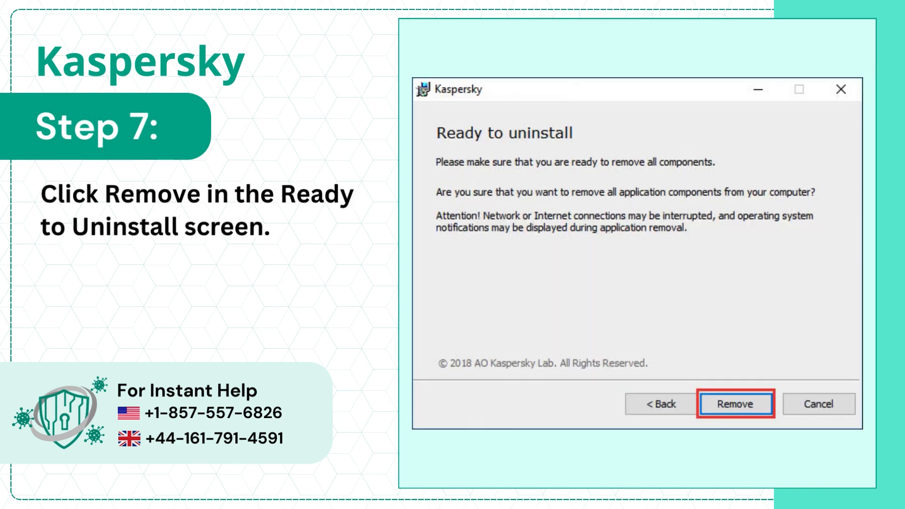
Remove all application components and restart the computer now to finish.
left_click(735, 404)
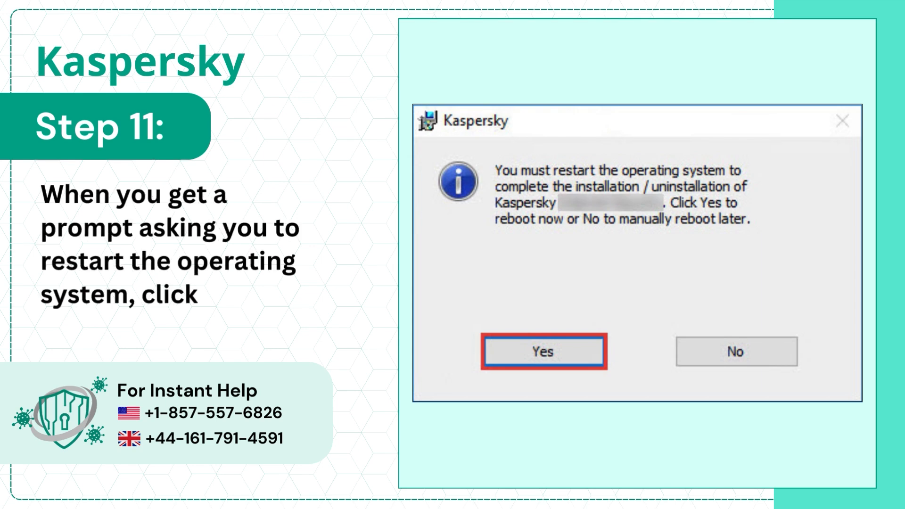
left_click(543, 350)
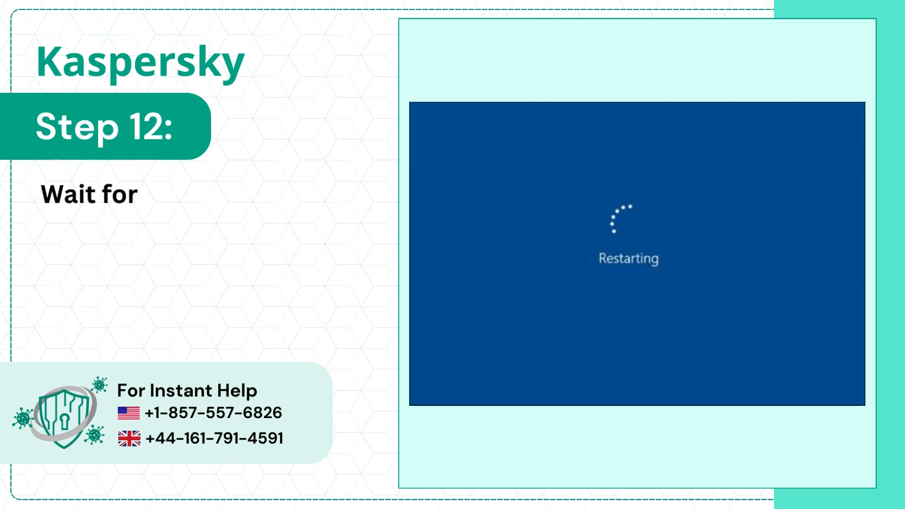